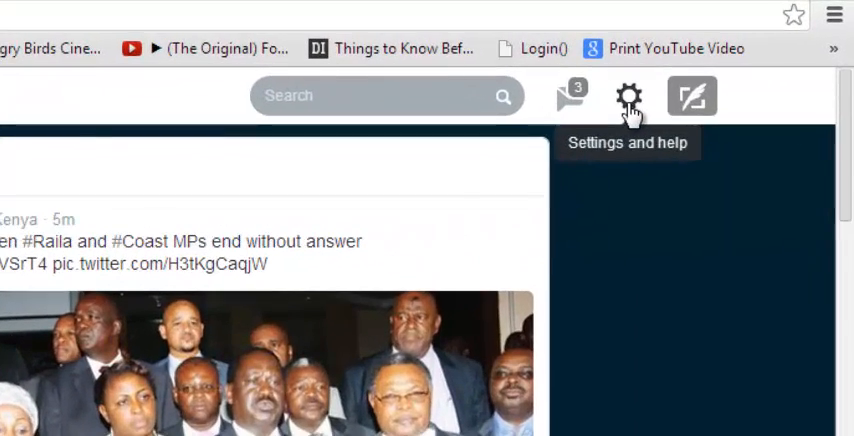
- Reach the Twitter account settings page with username, email and language fields
left_click(628, 96)
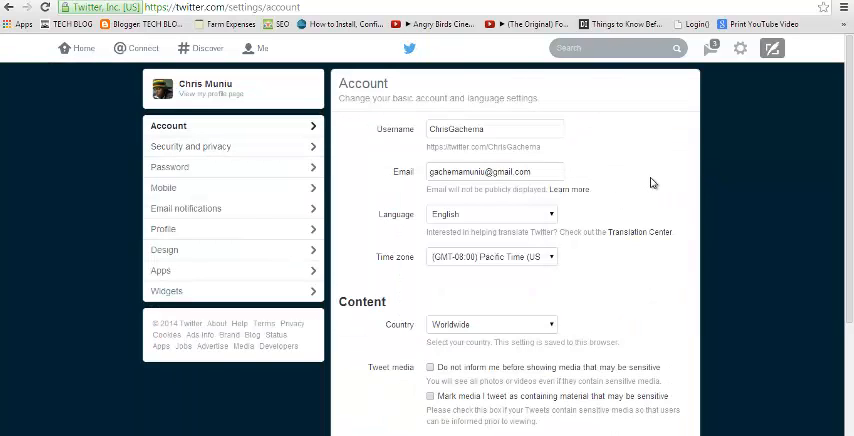
- Choose 'Deactivate my account' at the bottom of the settings to reach the deactivation page
scroll("down", 3)
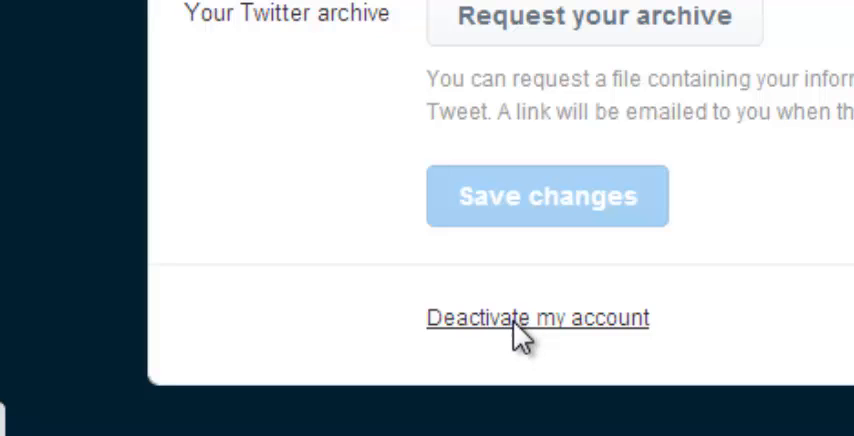
left_click(538, 318)
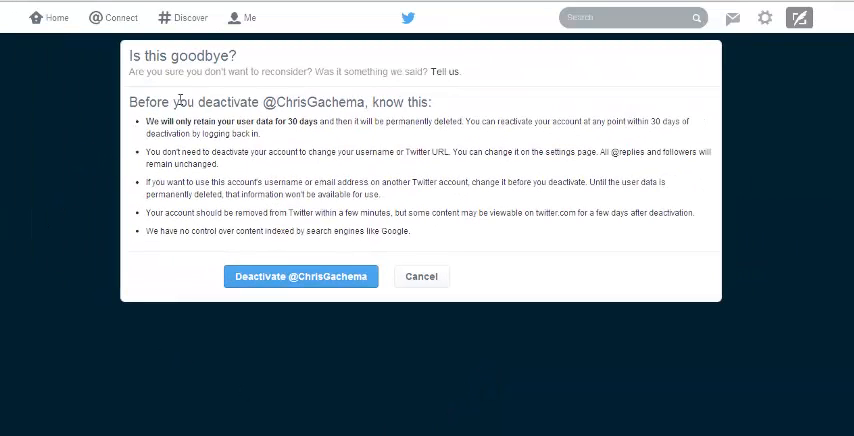
mouse_move(198, 116)
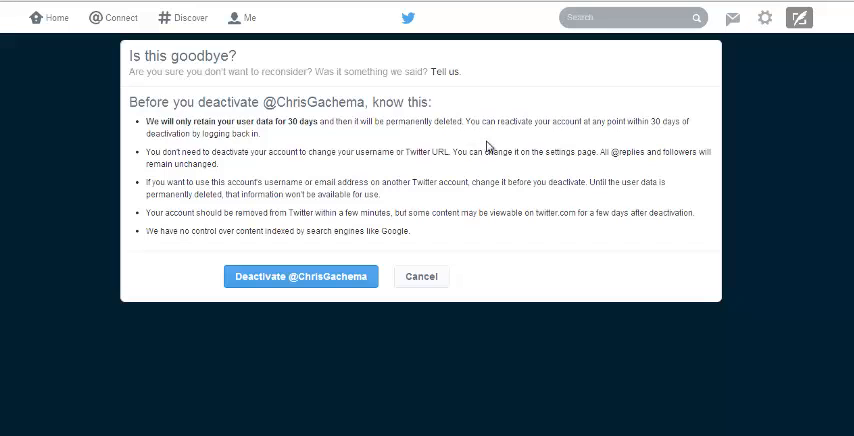
mouse_move(256, 194)
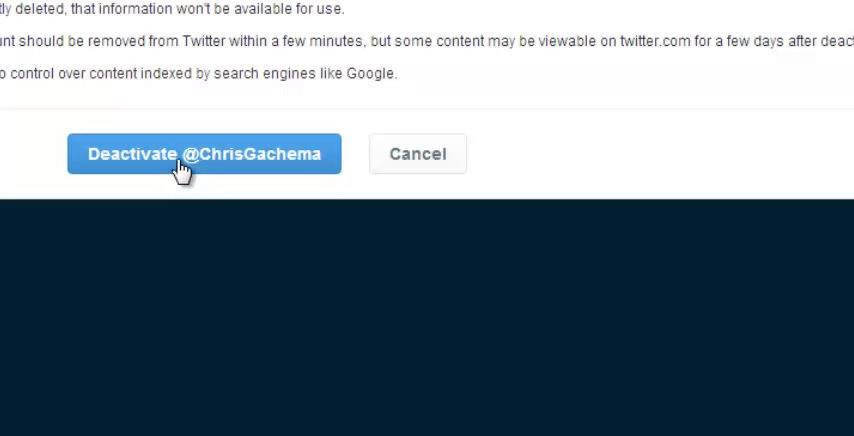
mouse_move(196, 290)
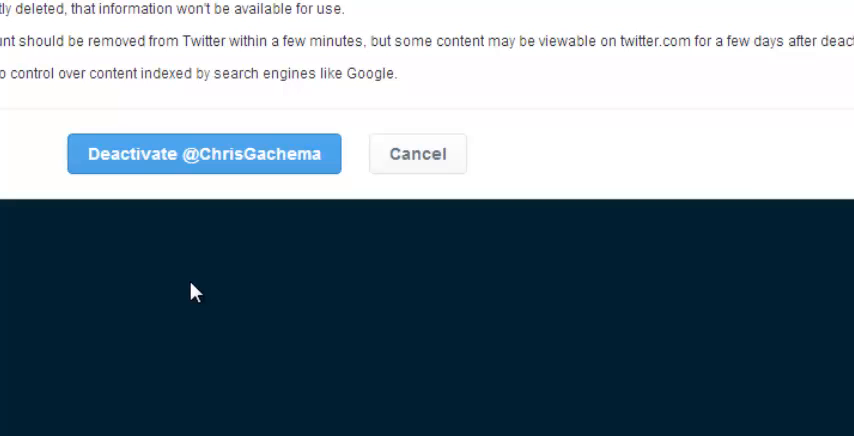
mouse_move(216, 272)
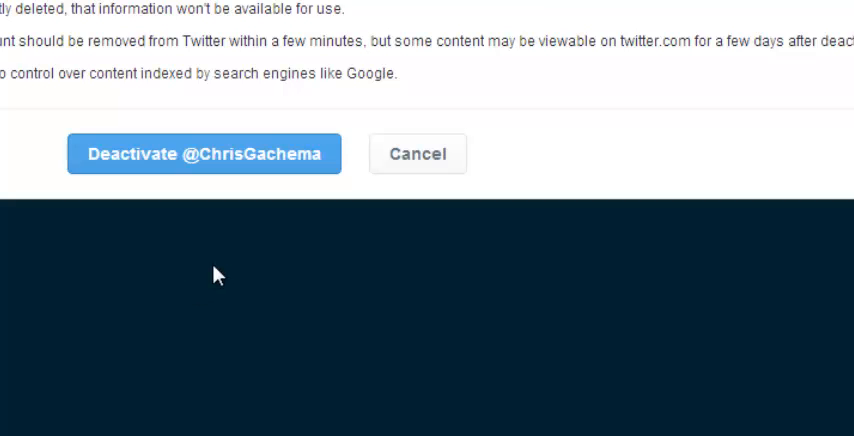